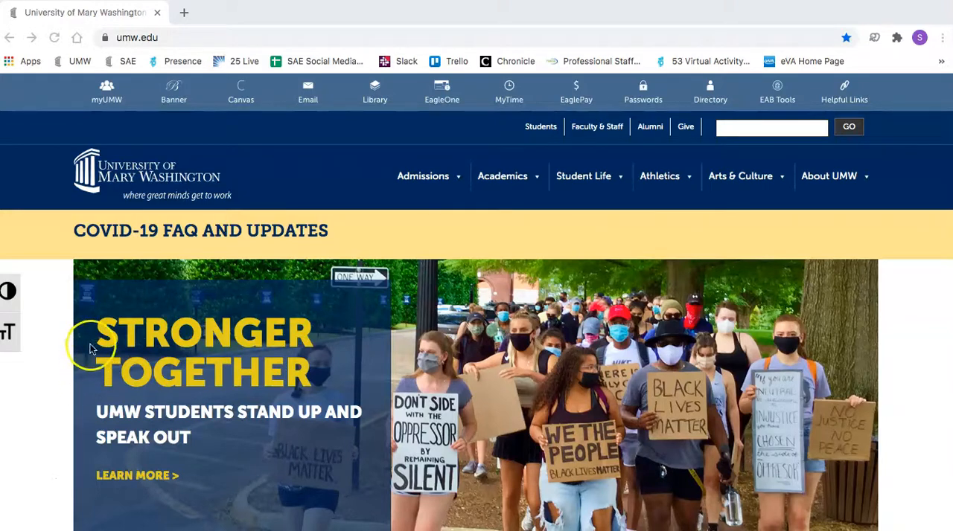
pyautogui.moveTo(113, 110)
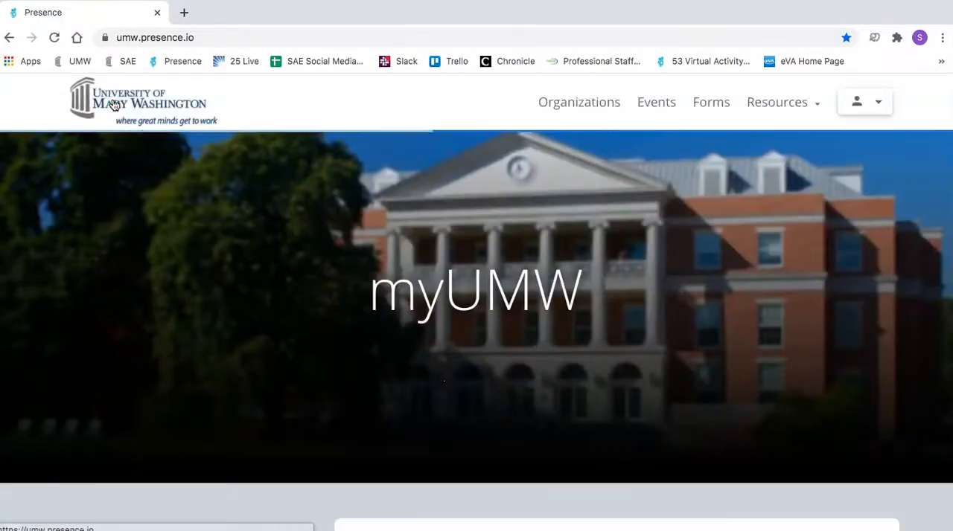
pyautogui.moveTo(861, 102)
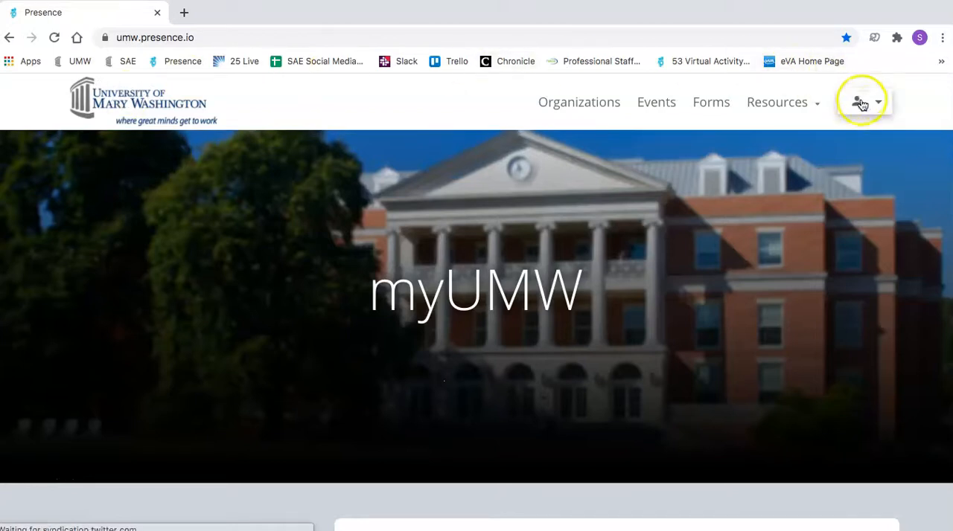
# Sign in to UMW Single Sign-On with the saved NetID and password.
pyautogui.click(859, 102)
pyautogui.write('s')
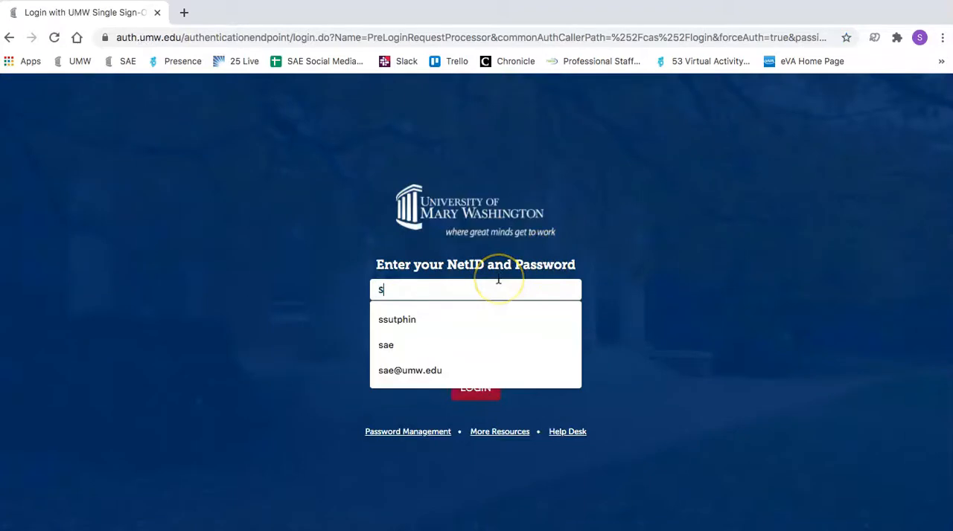
pyautogui.click(397, 319)
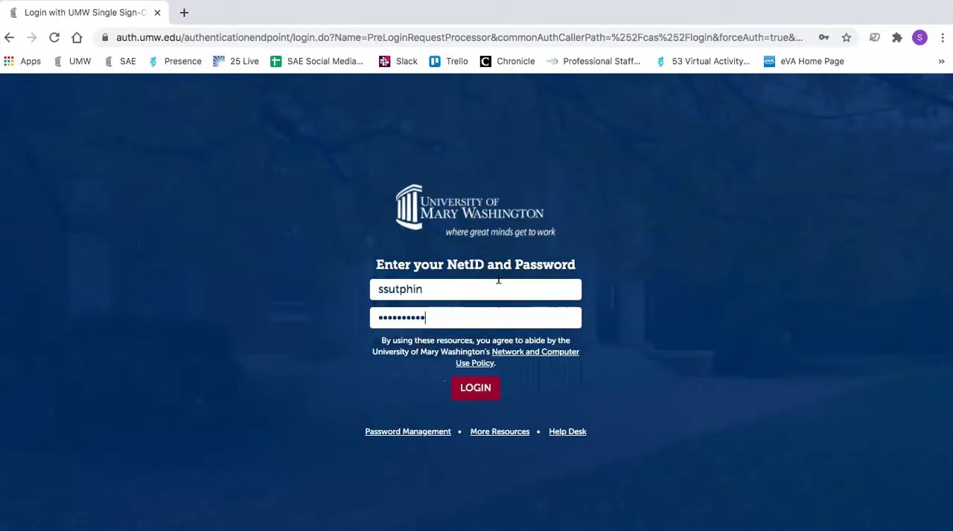
pyautogui.click(475, 387)
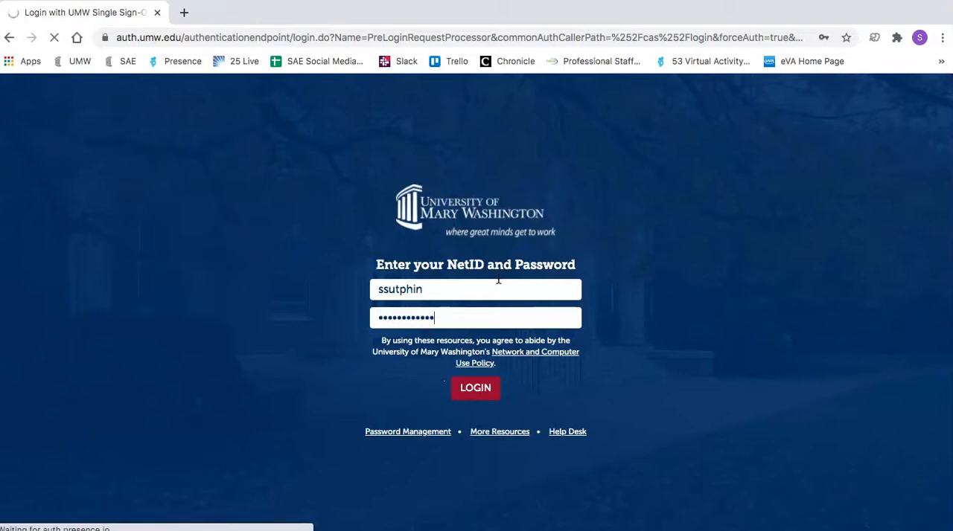
pyautogui.click(475, 387)
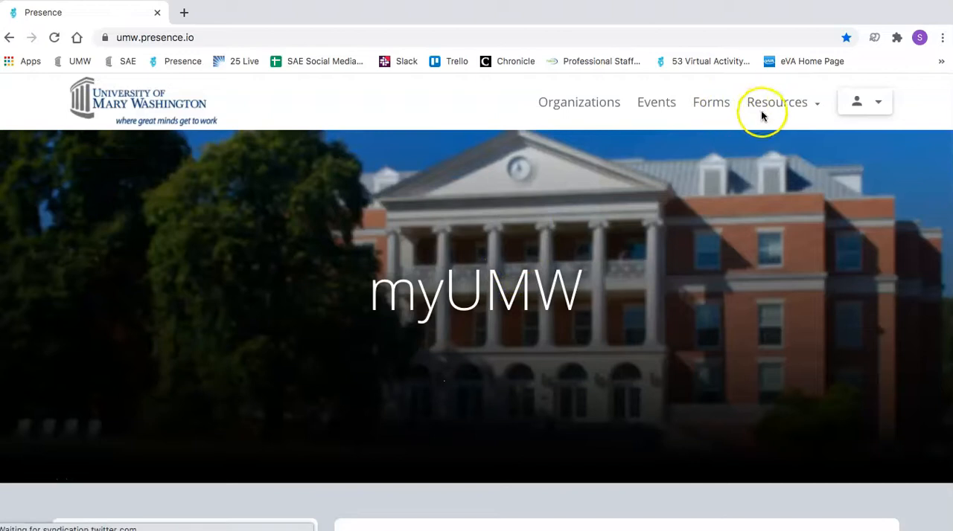
# Choose Admin Dashboard from the top-right user menu.
pyautogui.click(876, 102)
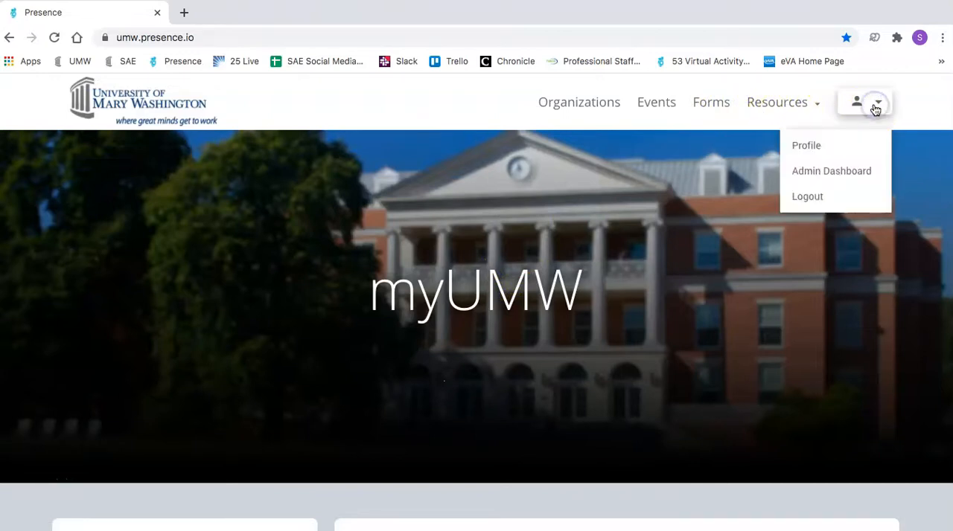
pyautogui.moveTo(875, 171)
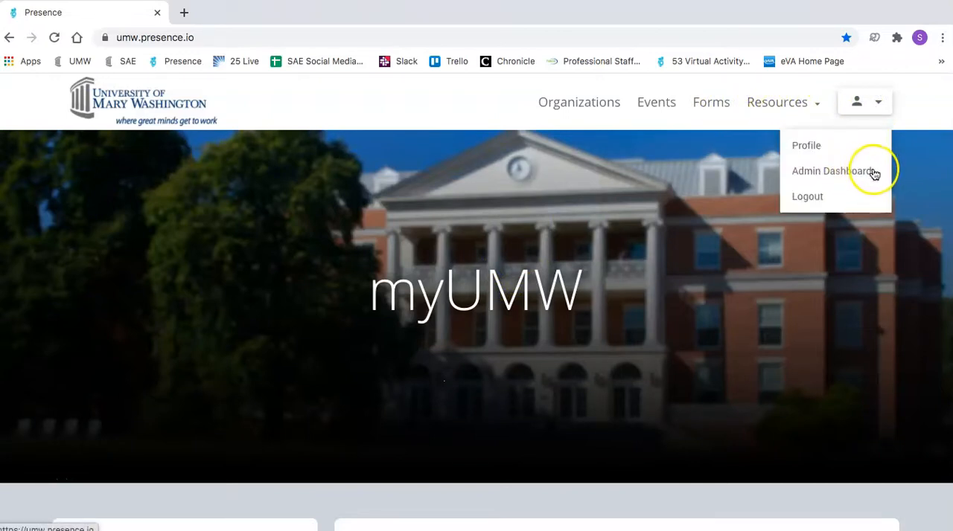
pyautogui.moveTo(802, 177)
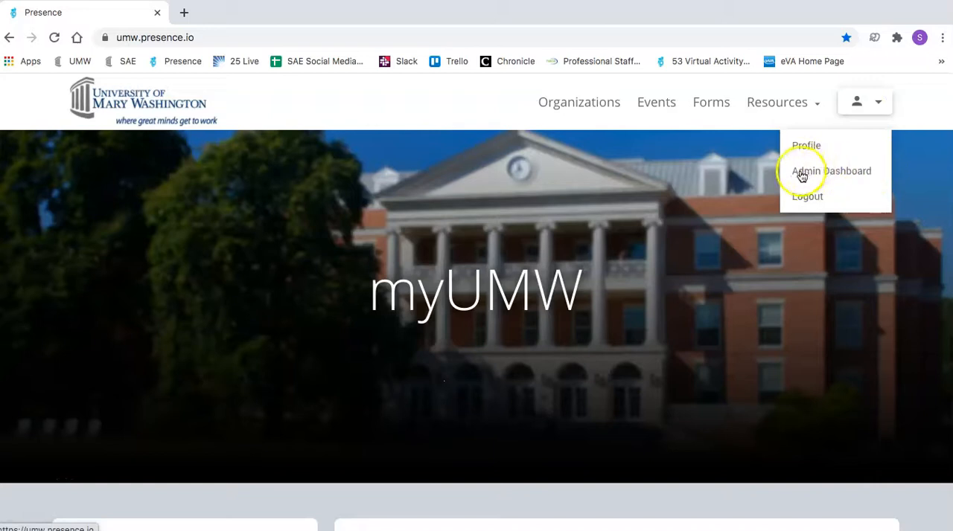
pyautogui.moveTo(809, 170)
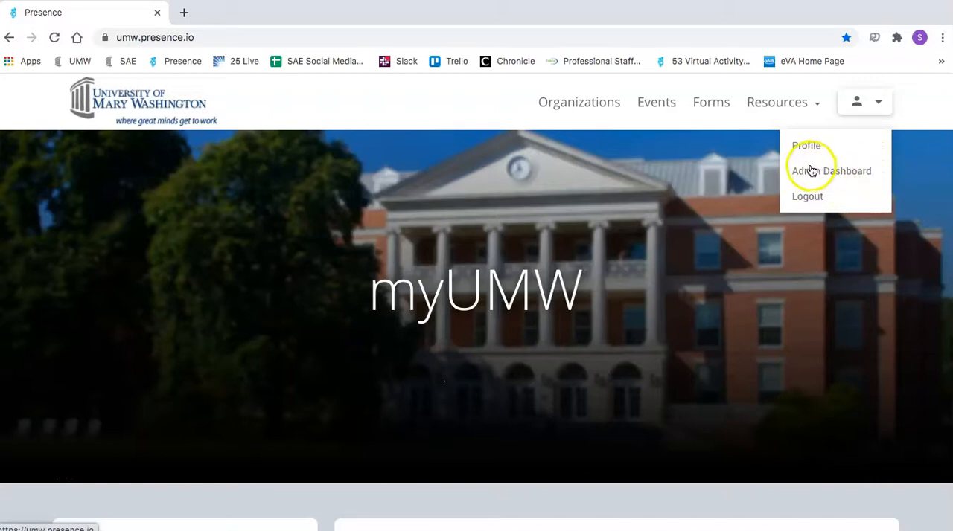
pyautogui.moveTo(865, 173)
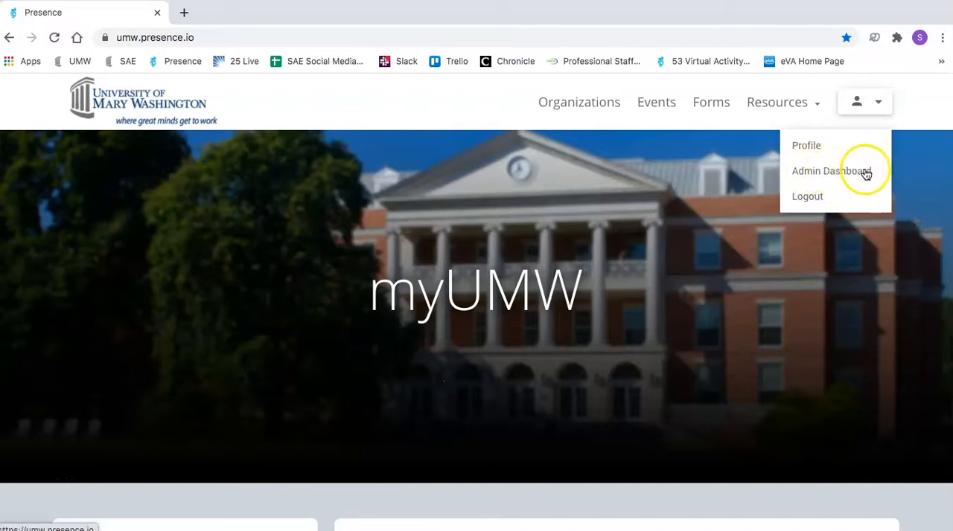
pyautogui.moveTo(856, 171)
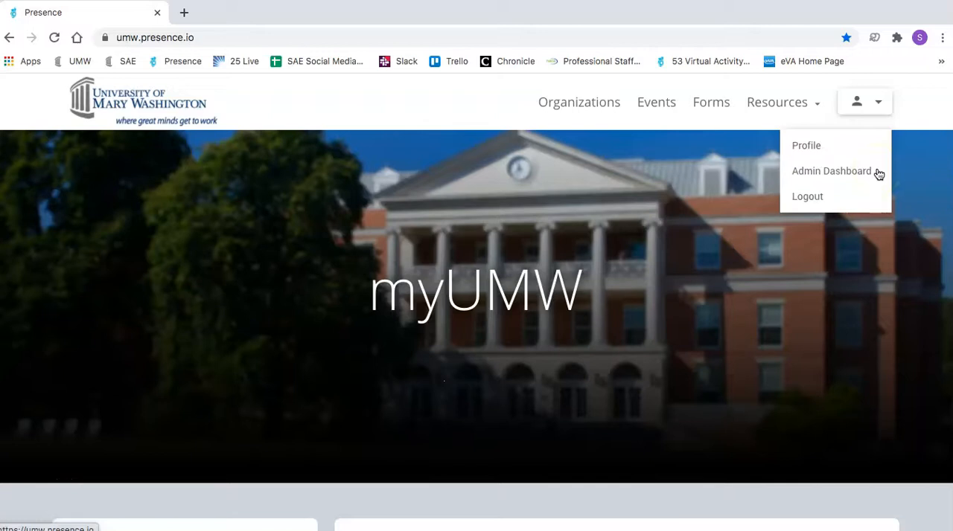
pyautogui.click(832, 171)
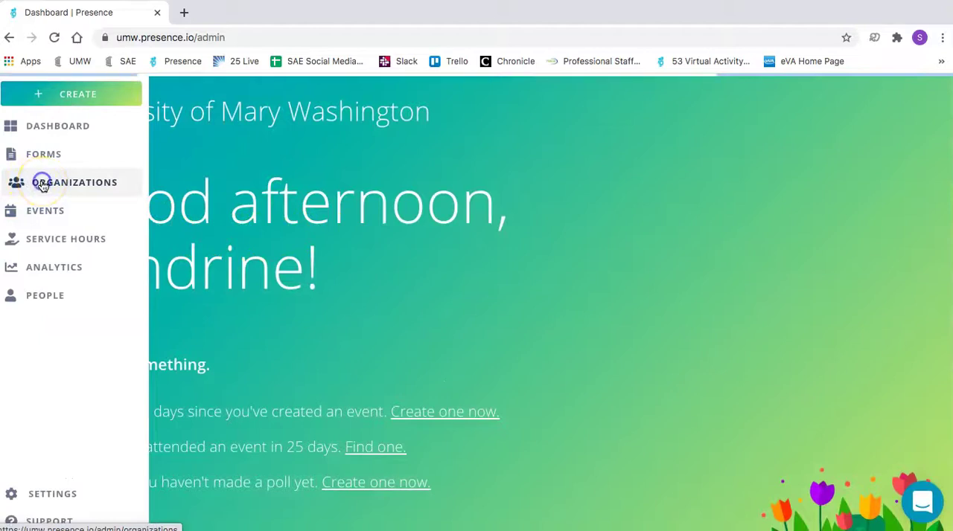
# Find Ben's Splendid Adventure (Test Page) in the Organizations table and open it.
pyautogui.click(74, 182)
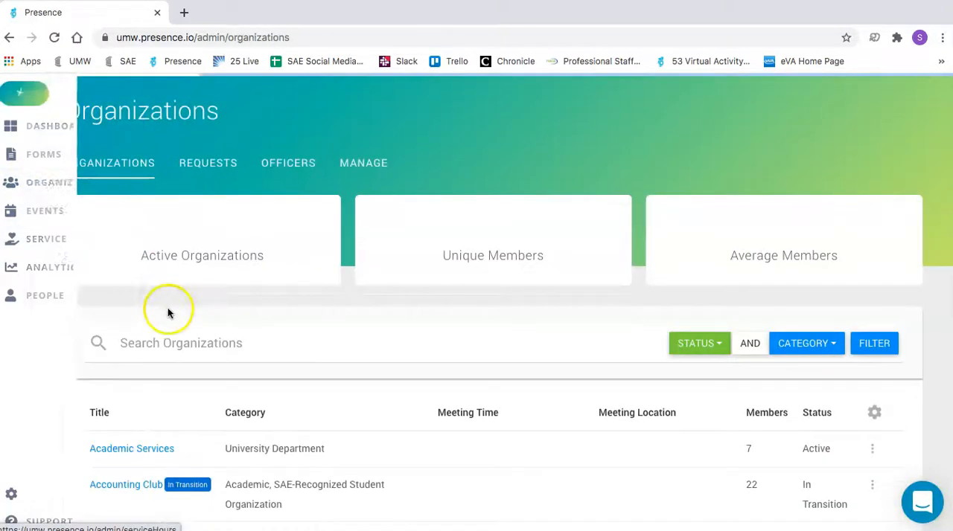
pyautogui.scroll(-3)
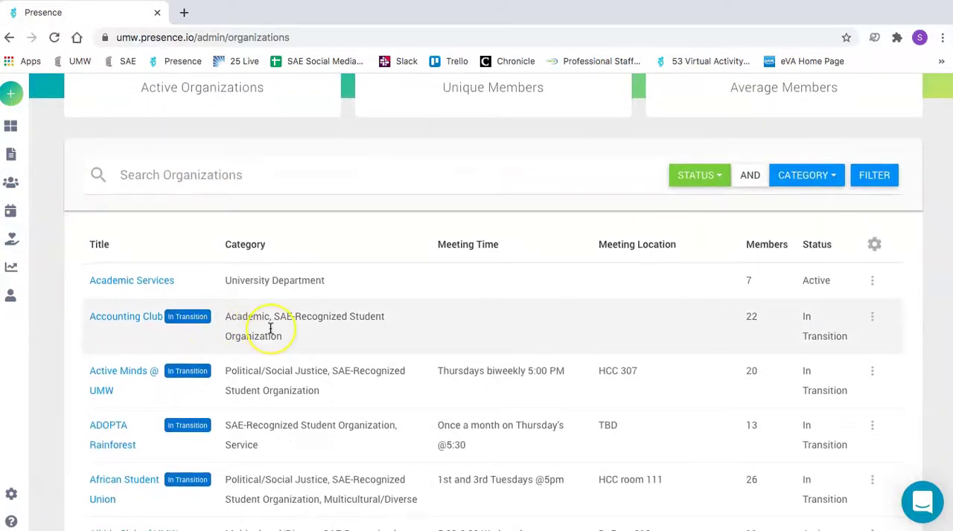
pyautogui.scroll(-3)
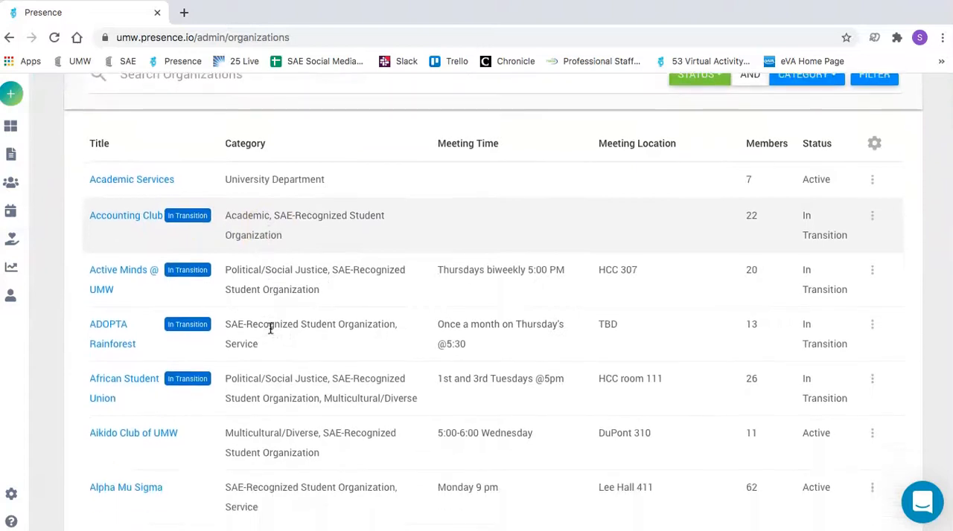
pyautogui.scroll(-3)
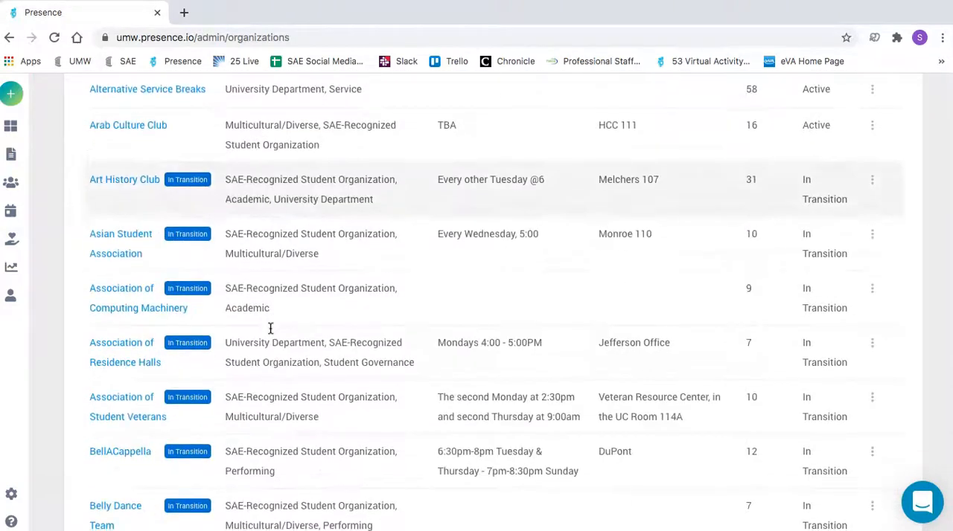
pyautogui.scroll(-3)
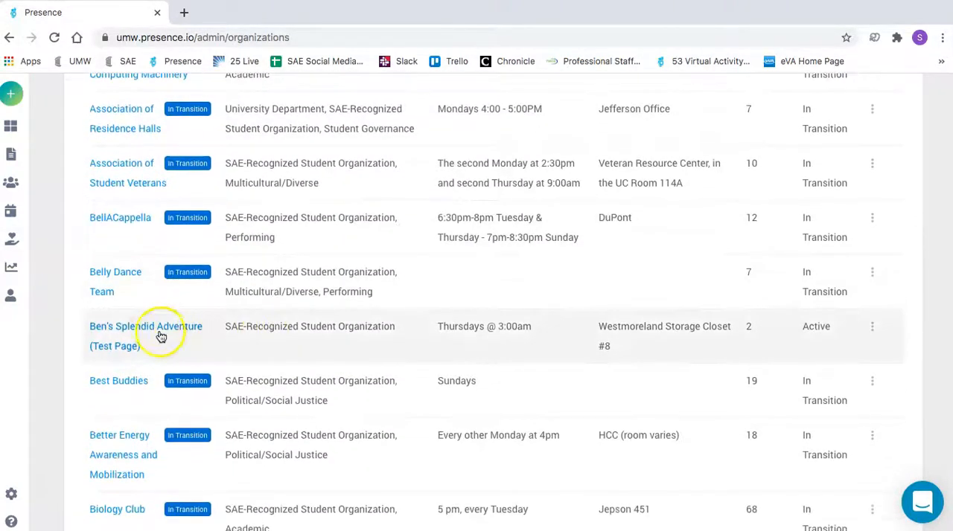
pyautogui.click(145, 326)
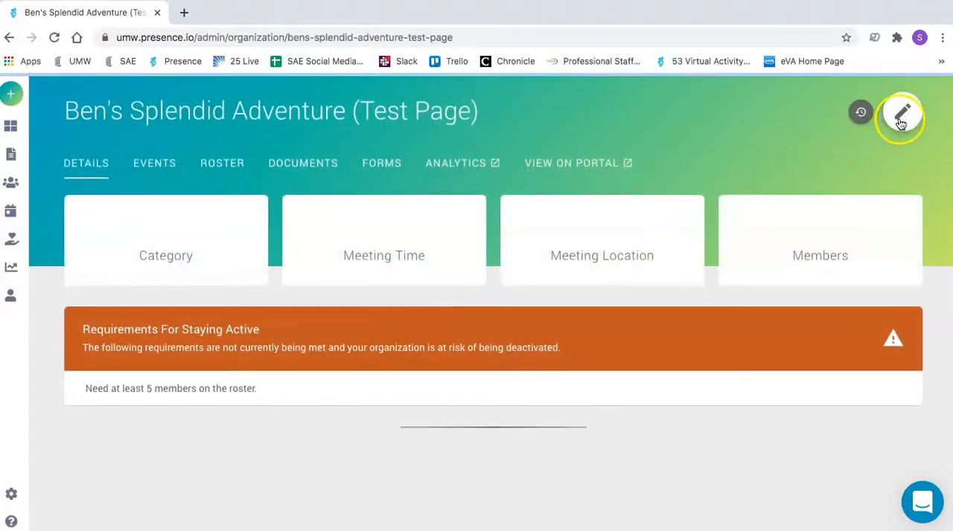
pyautogui.click(900, 118)
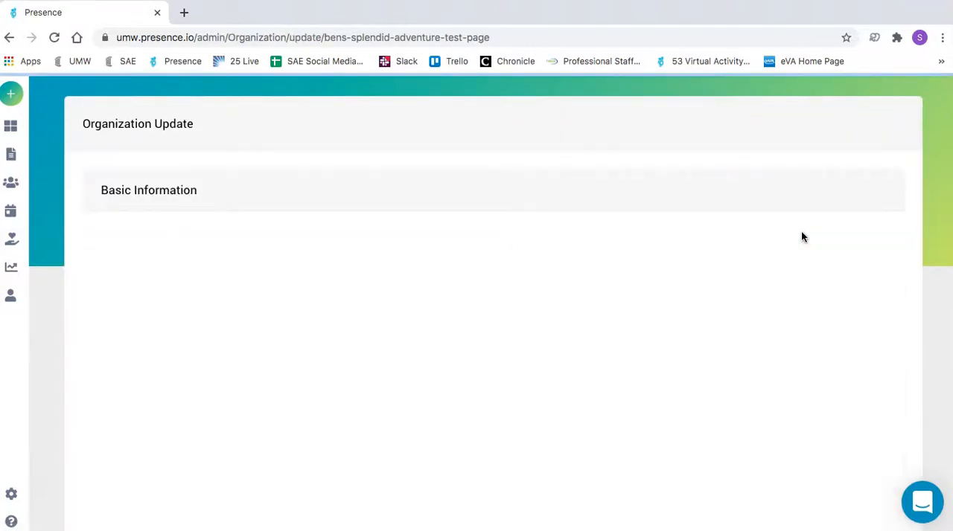
pyautogui.scroll(-3)
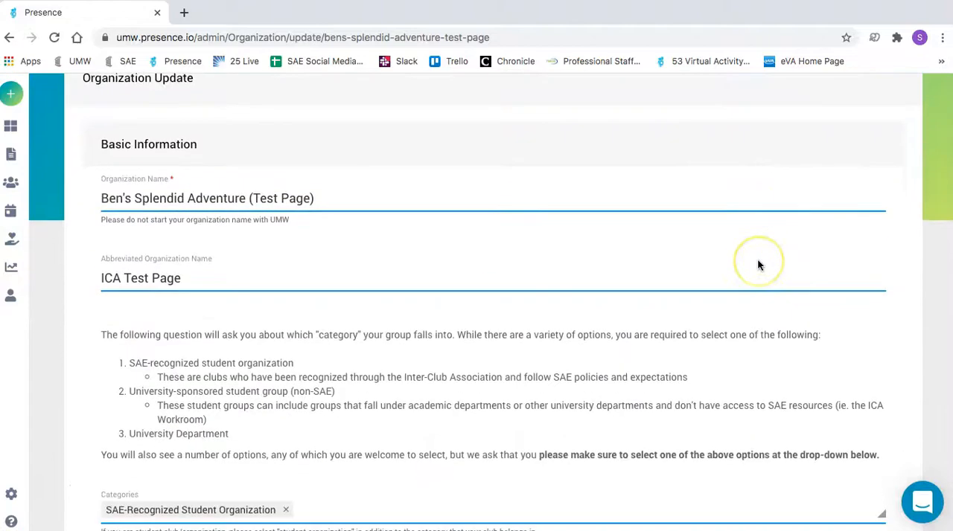
pyautogui.scroll(-3)
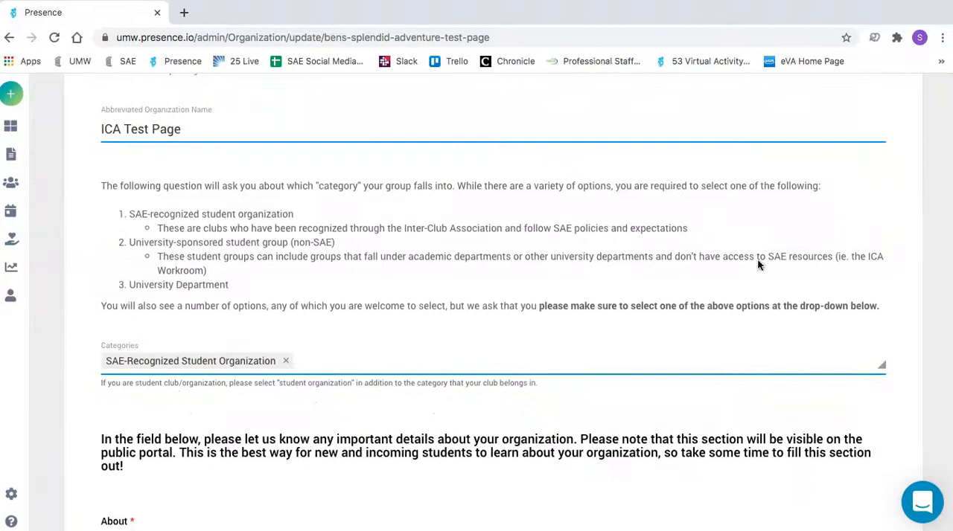
pyautogui.scroll(-3)
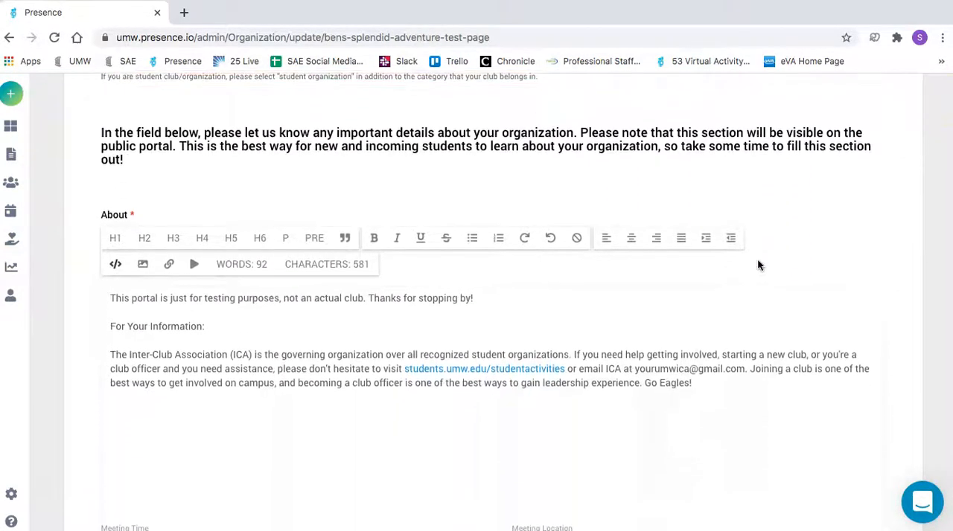
pyautogui.scroll(-3)
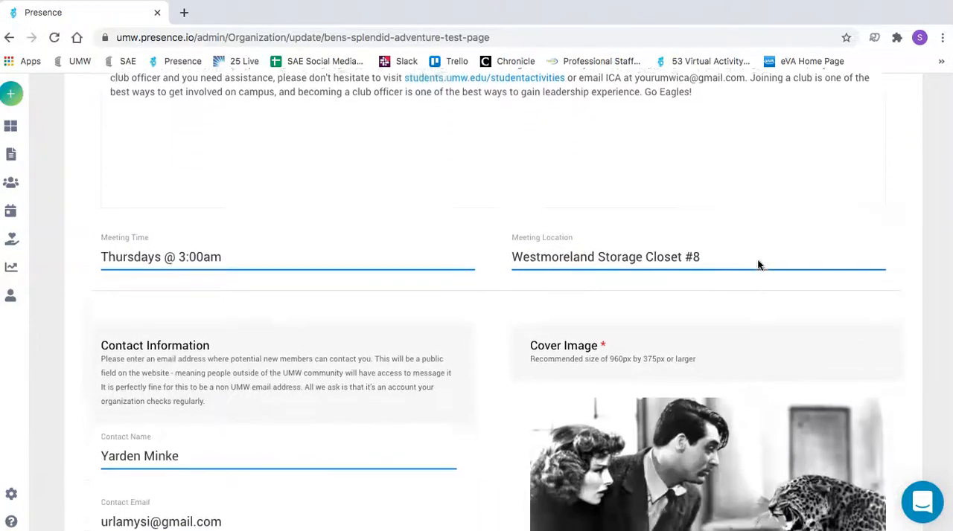
pyautogui.scroll(-3)
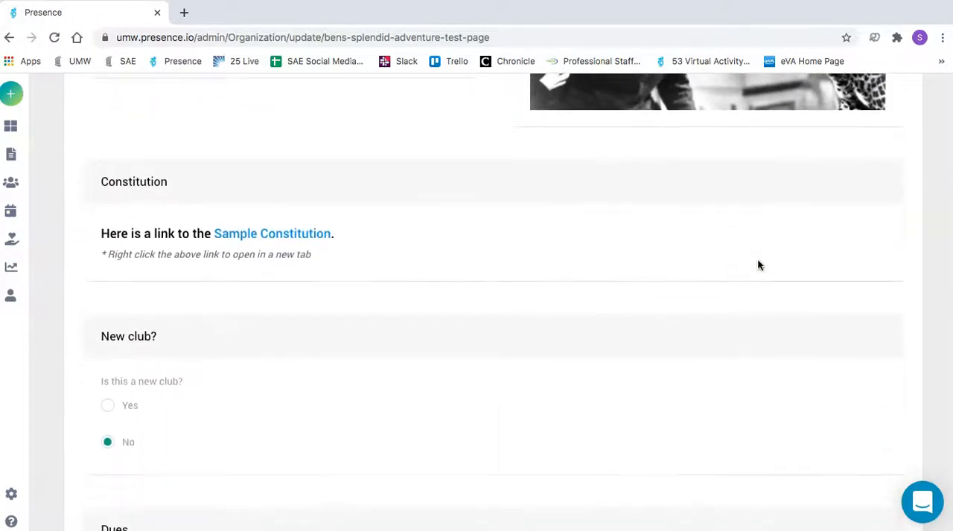
pyautogui.scroll(-3)
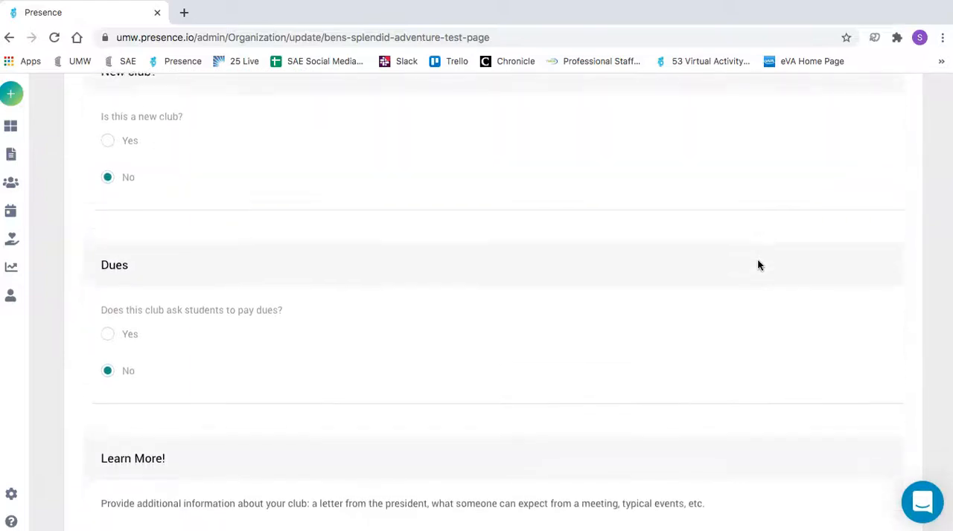
pyautogui.scroll(-3)
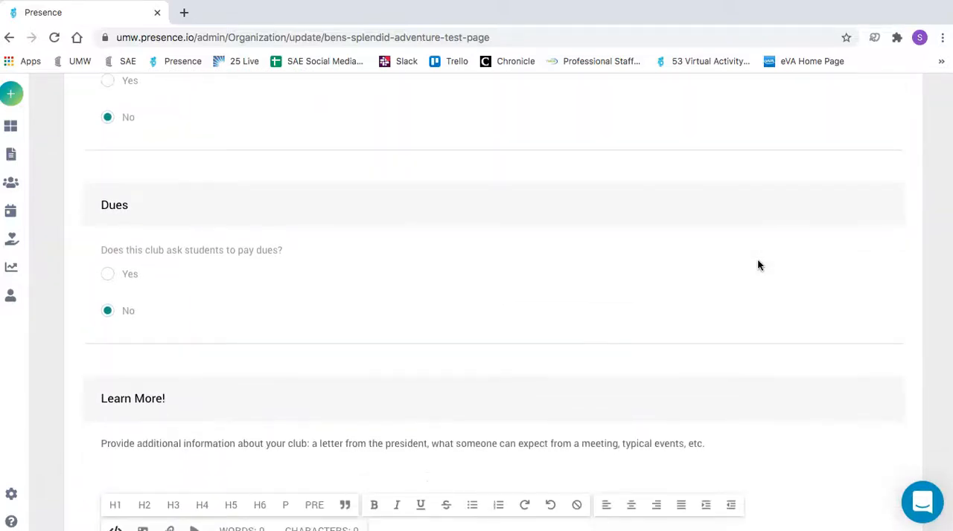
pyautogui.scroll(-3)
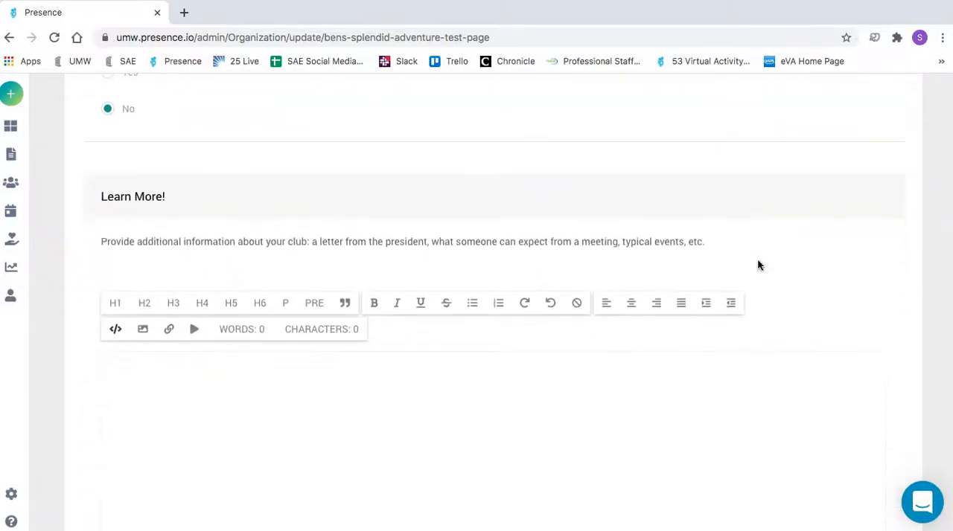
pyautogui.scroll(-3)
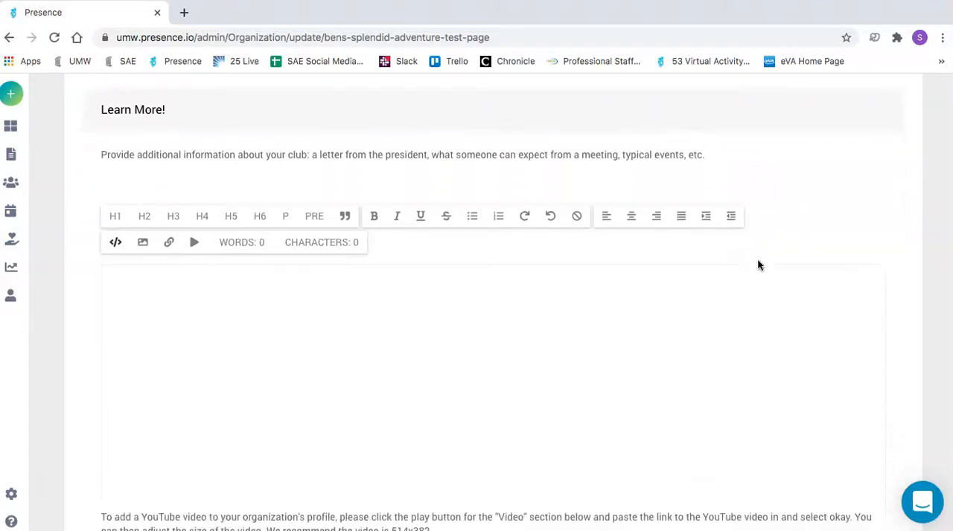
pyautogui.click(363, 314)
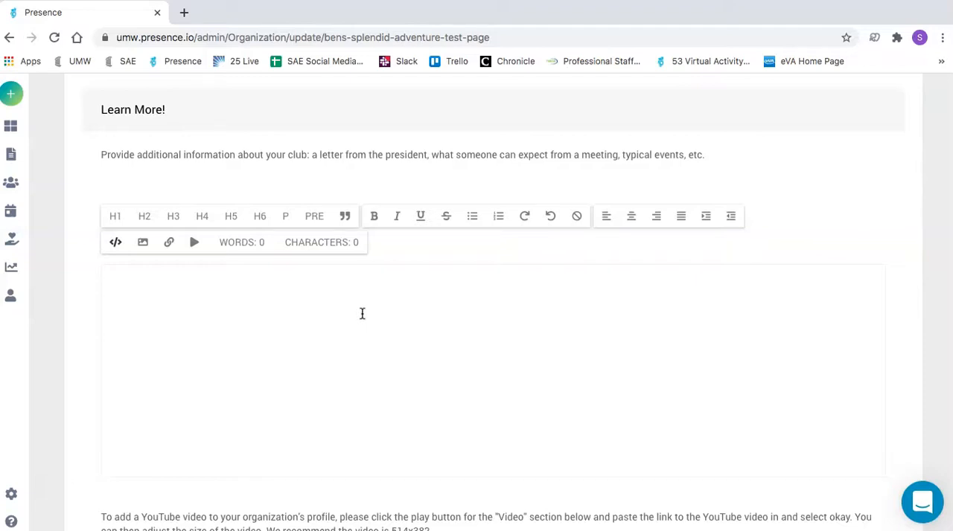
pyautogui.scroll(-3)
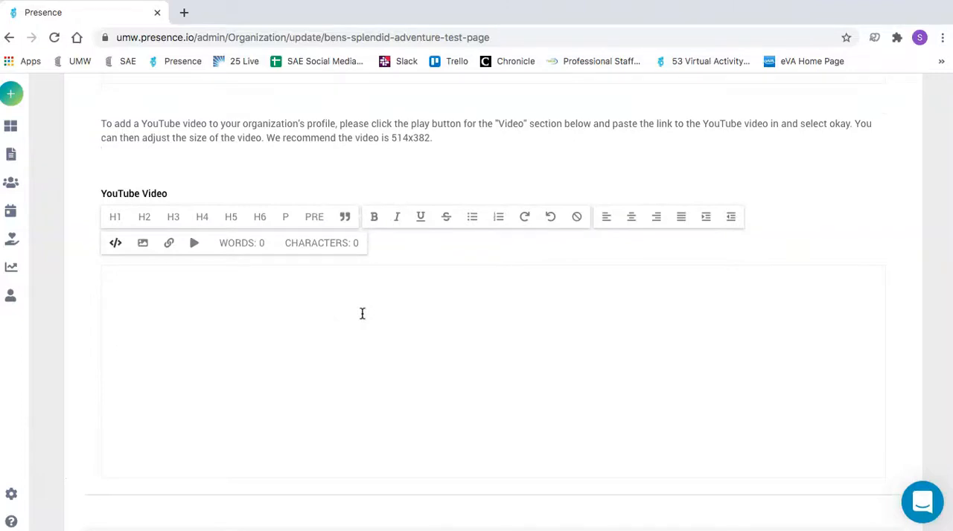
pyautogui.scroll(-3)
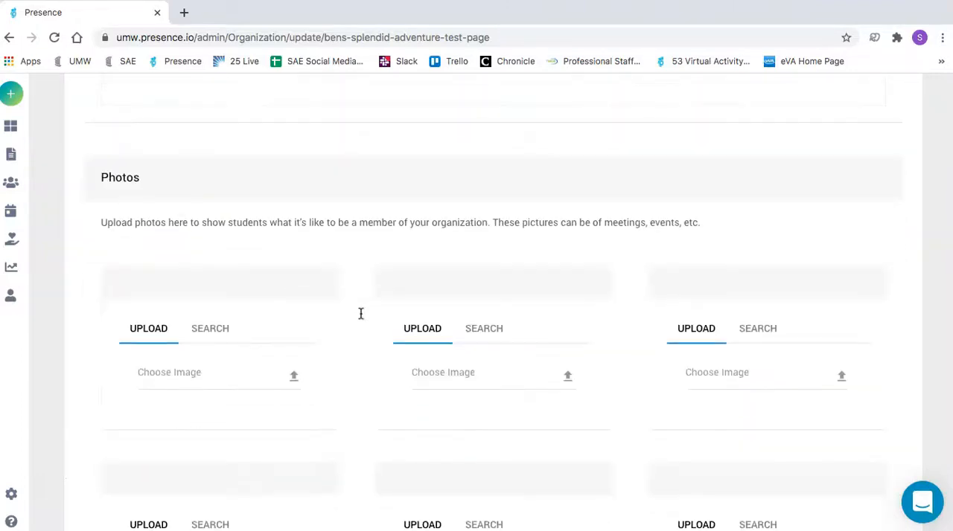
pyautogui.scroll(-3)
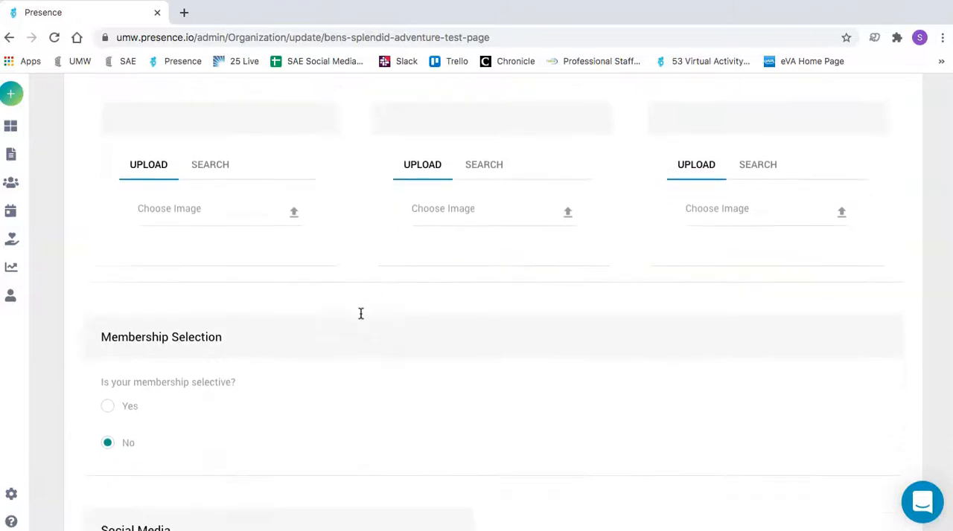
pyautogui.scroll(-3)
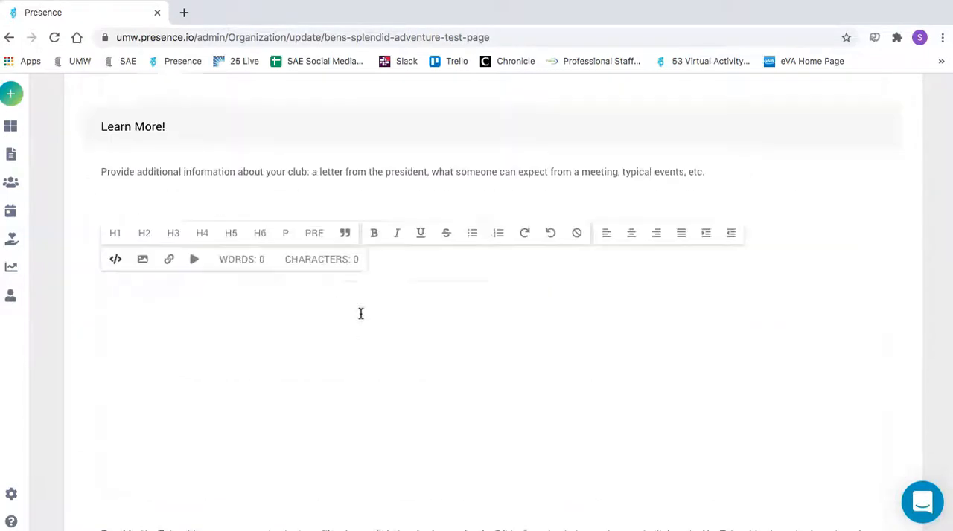
pyautogui.scroll(3)
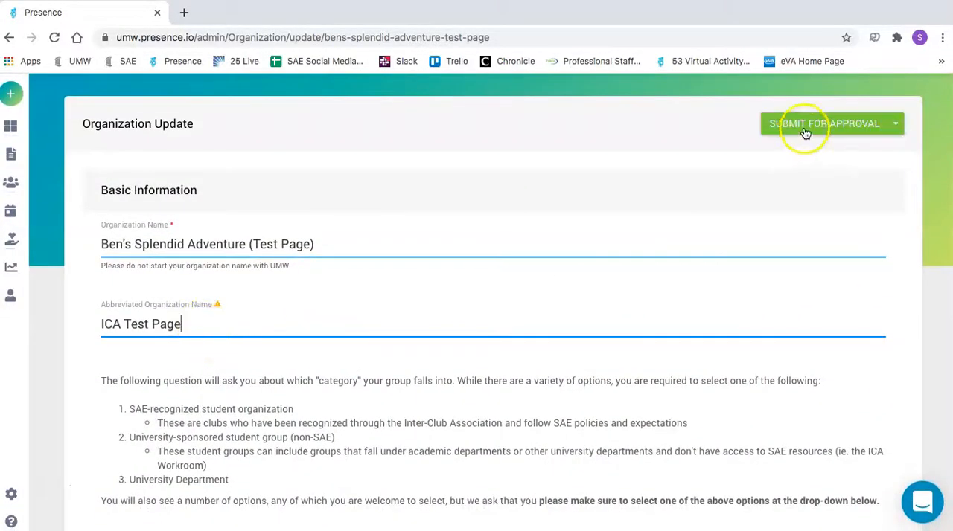
# Submit the club profile for approval and go to its Roster tab.
pyautogui.click(822, 124)
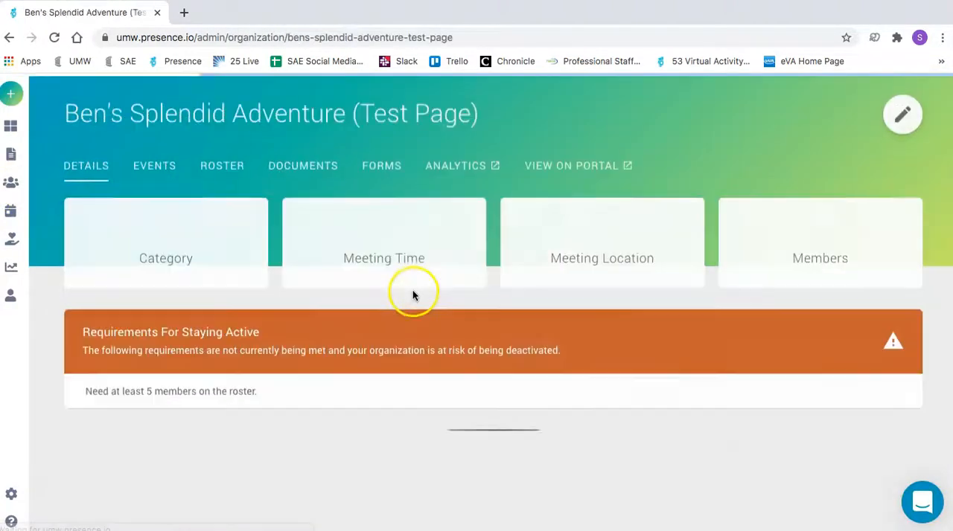
pyautogui.click(222, 166)
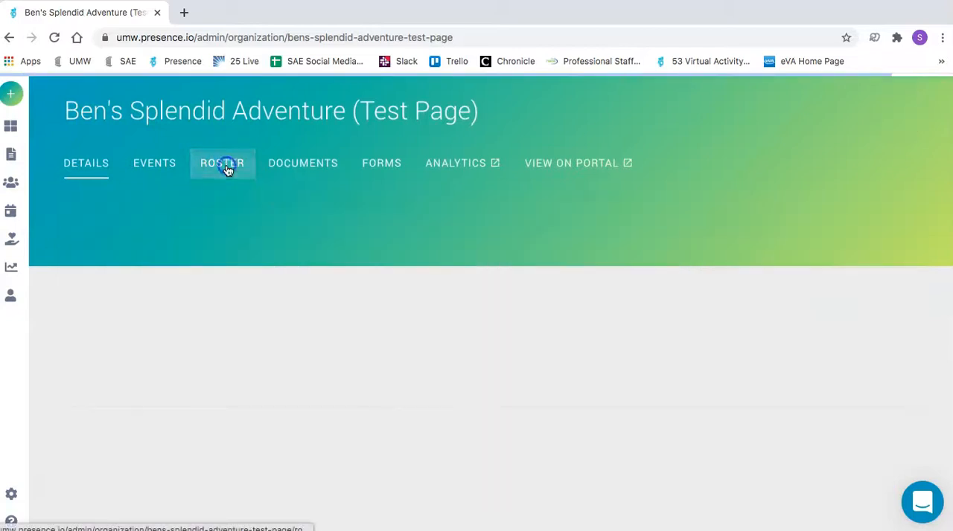
# Review the roster: one officer, one advisor, two members, and pending invites.
pyautogui.click(222, 162)
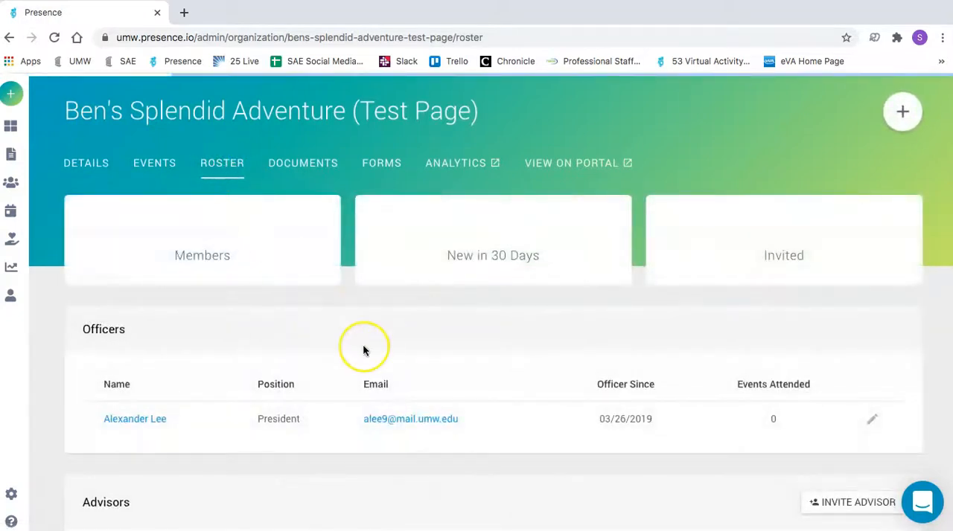
pyautogui.scroll(-3)
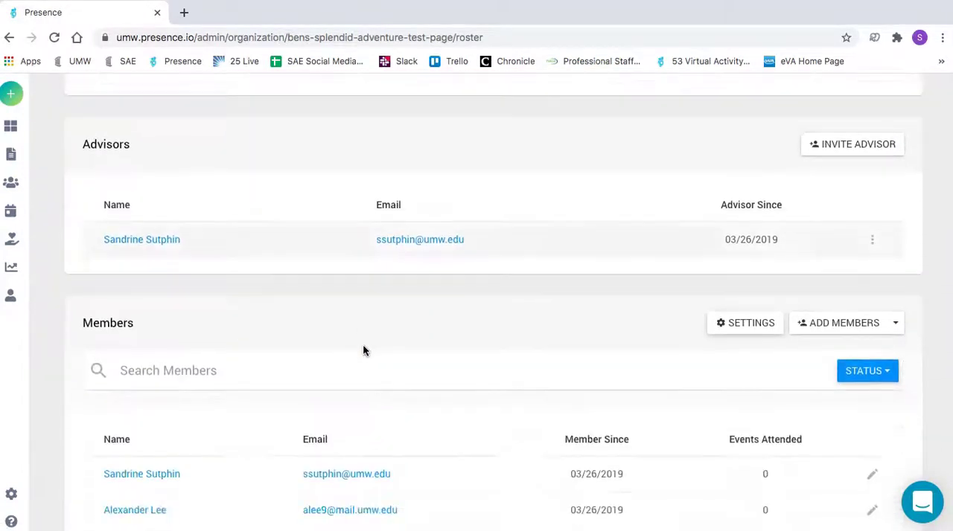
pyautogui.scroll(-3)
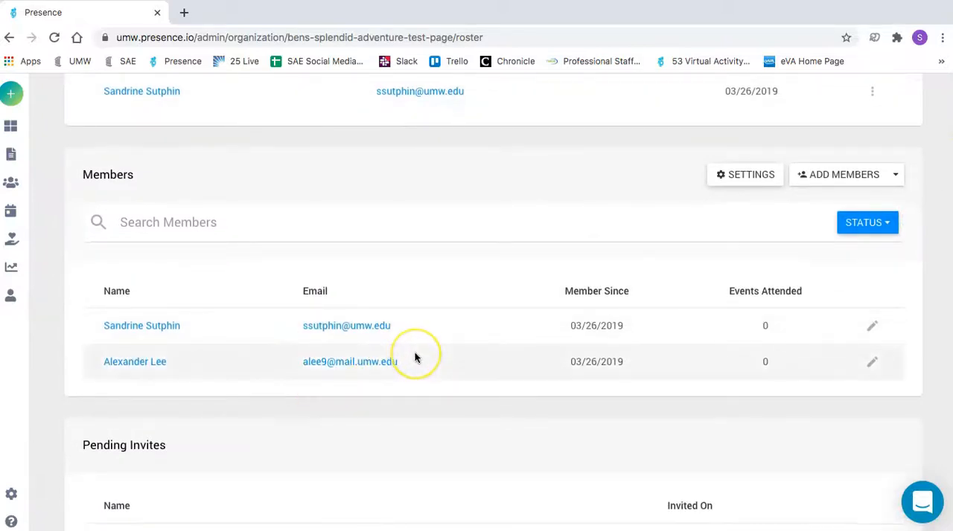
pyautogui.scroll(3)
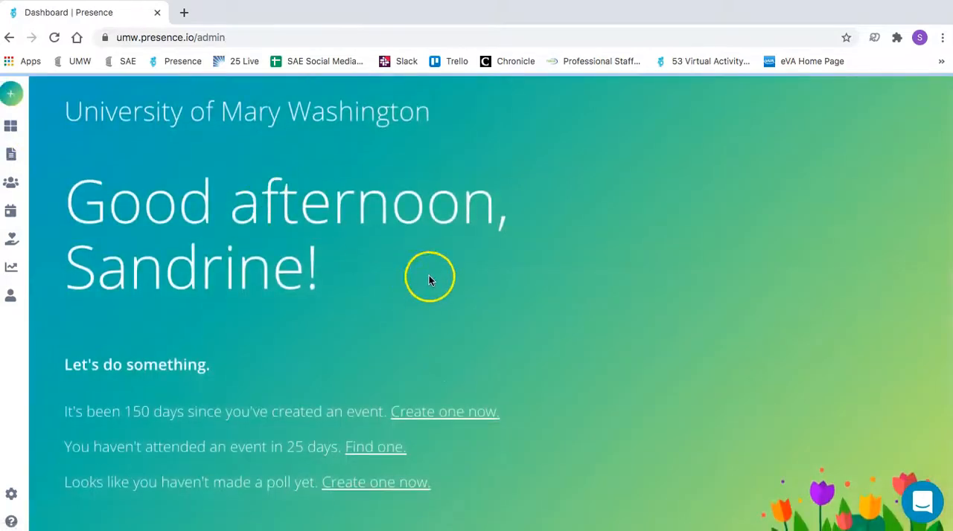
pyautogui.moveTo(552, 320)
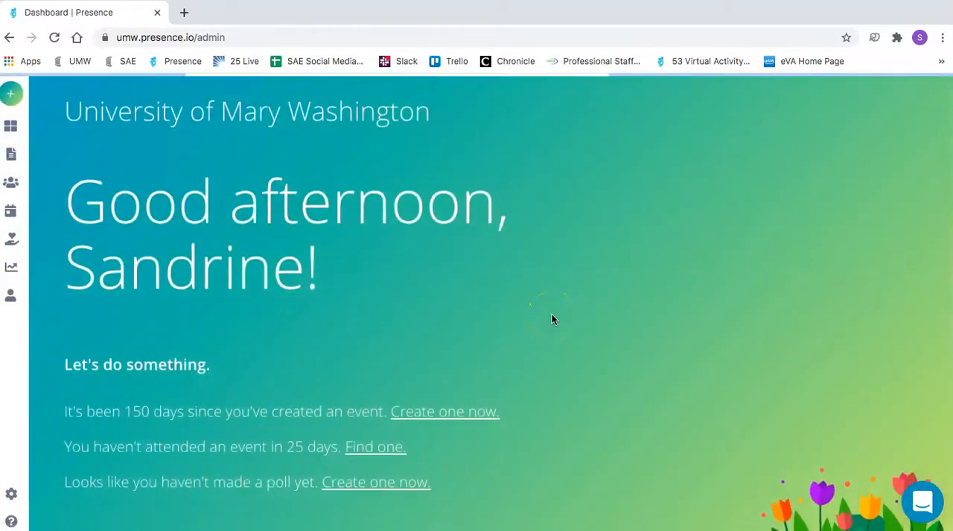